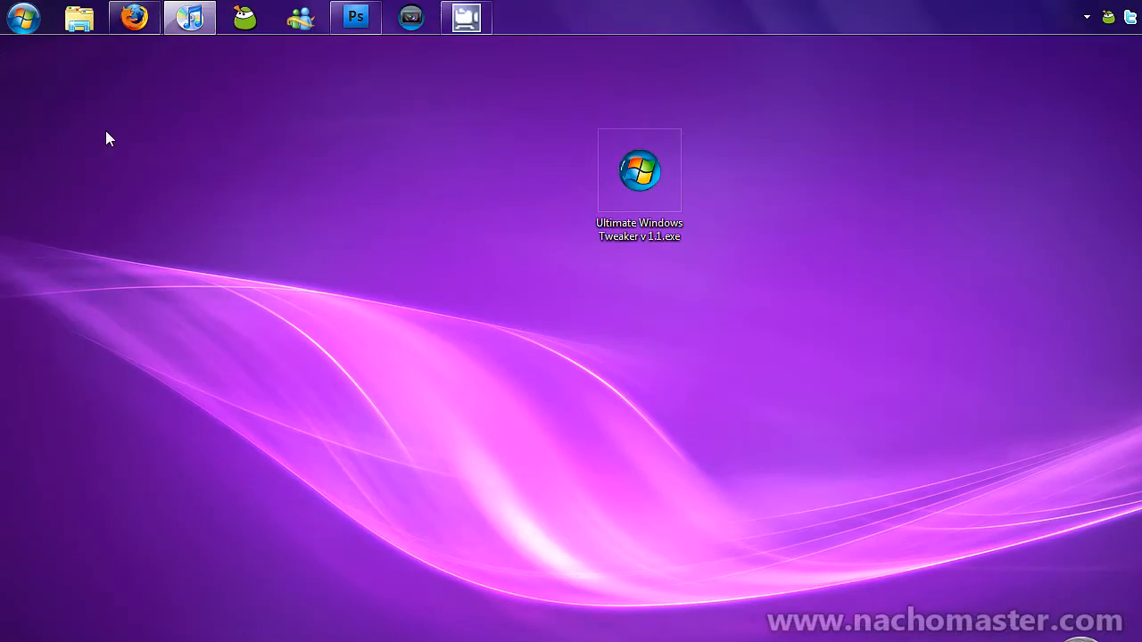
View System properties with the custom OEM details and follow the nachomaster.com online support link
{"action": "left_click", "coordinate": [22, 18]}
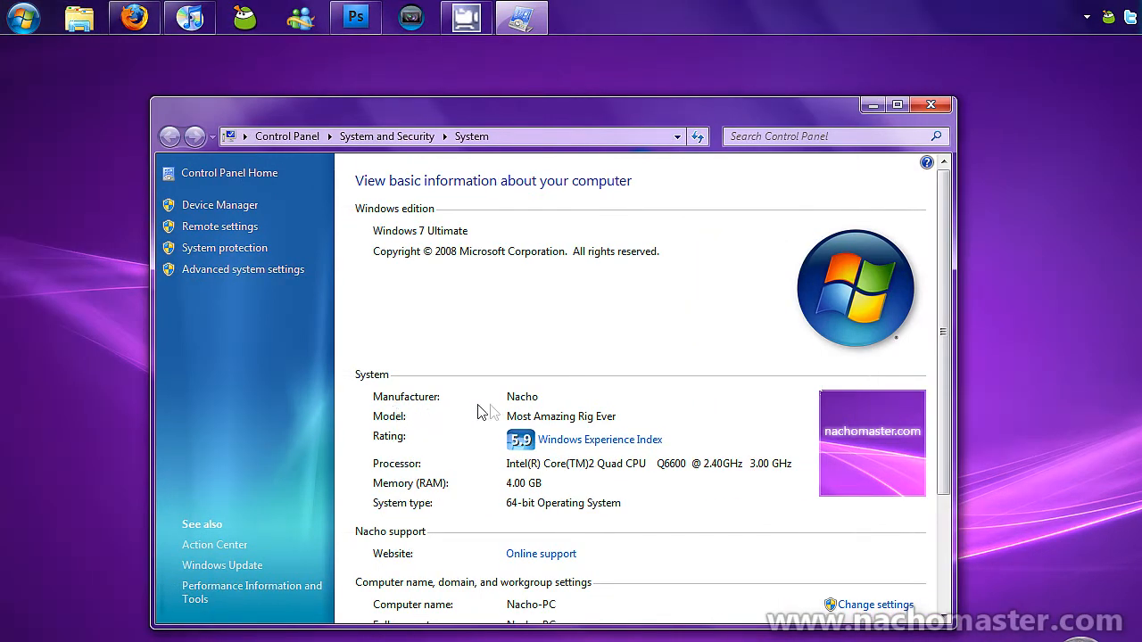
{"action": "mouse_move", "coordinate": [553, 411]}
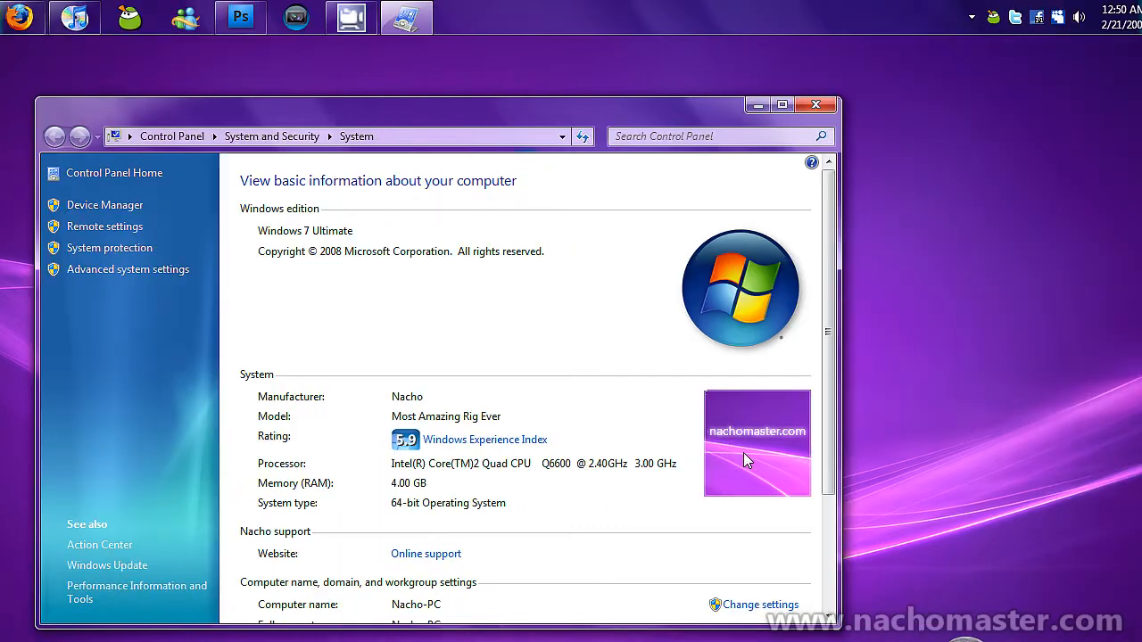
{"action": "mouse_move", "coordinate": [771, 475]}
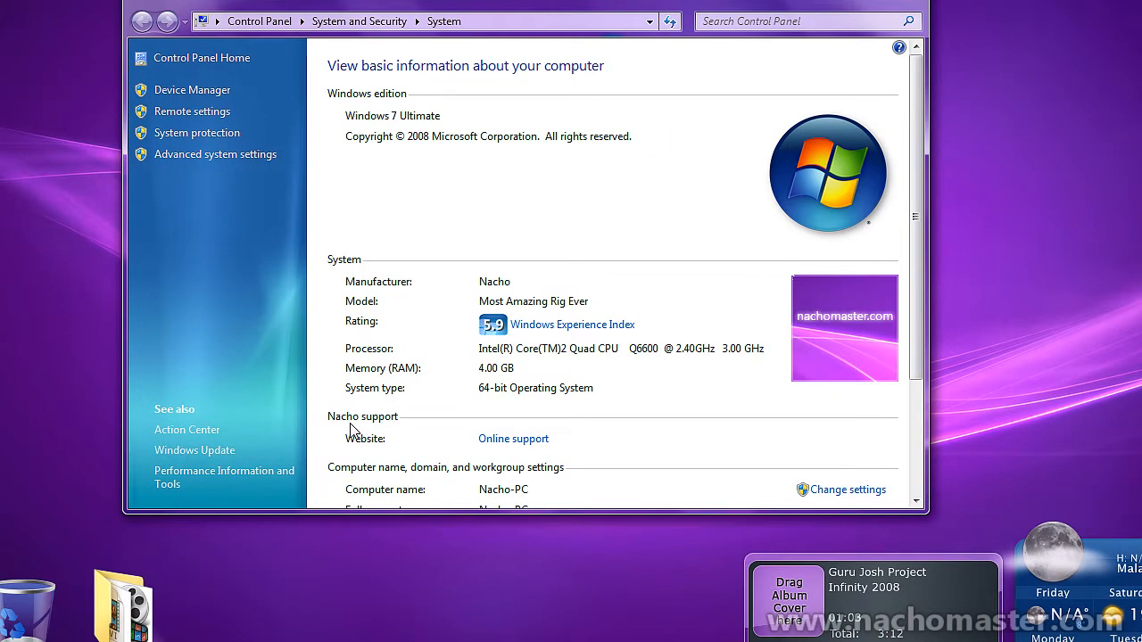
{"action": "mouse_move", "coordinate": [364, 449]}
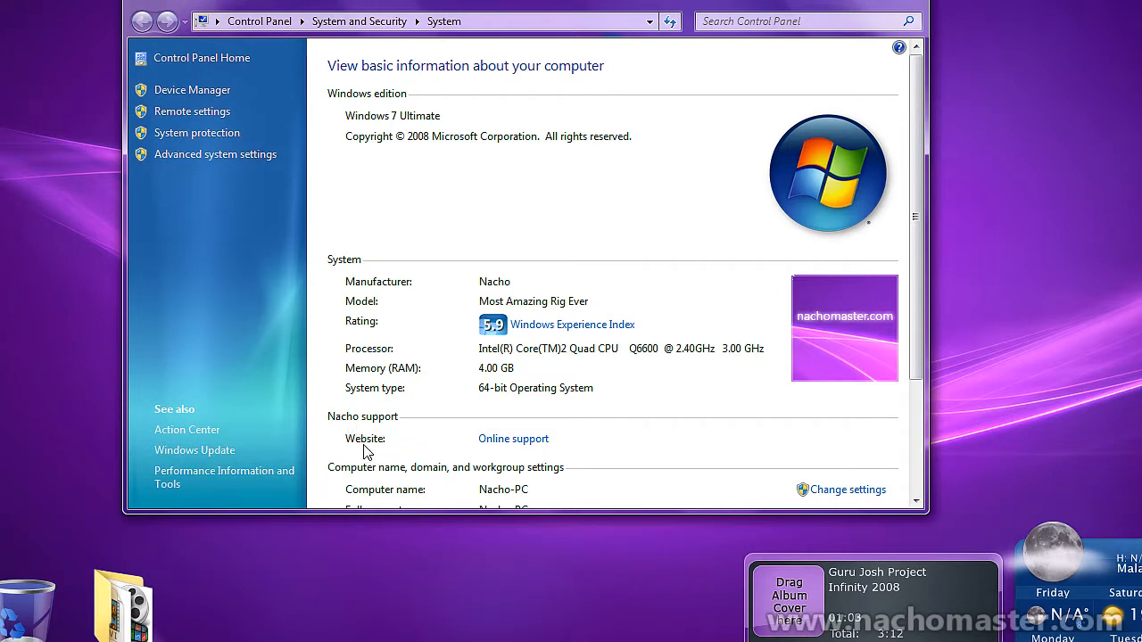
{"action": "left_click", "coordinate": [133, 16]}
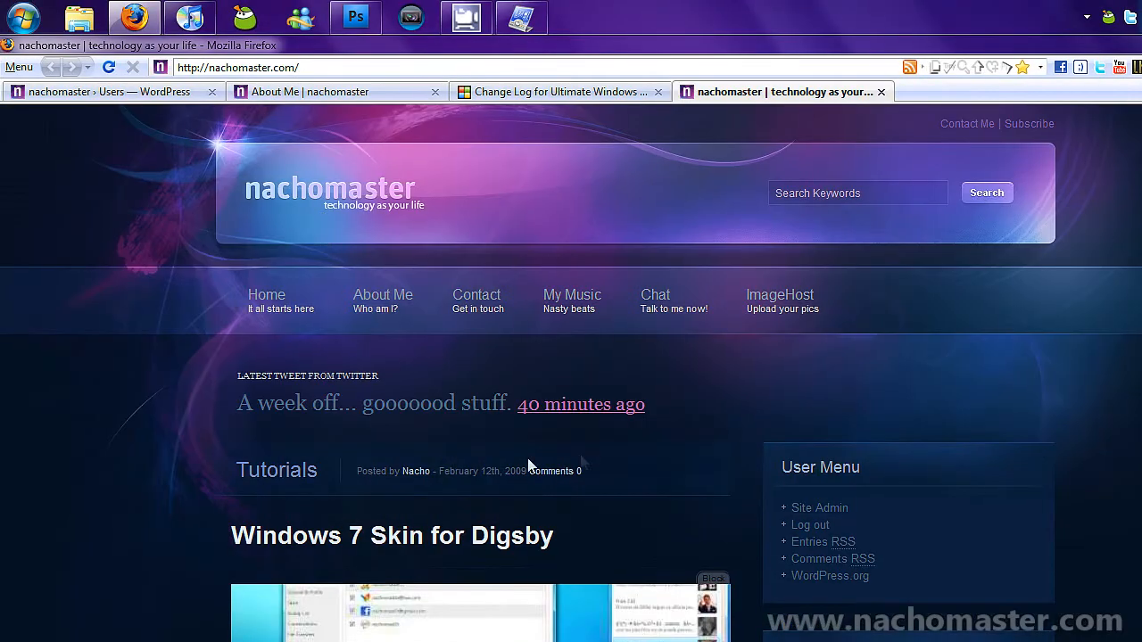
Read the WinVistaClub Ultimate Windows Tweaker v1.1 change log and download the tweaker executable
{"action": "left_click", "coordinate": [557, 91]}
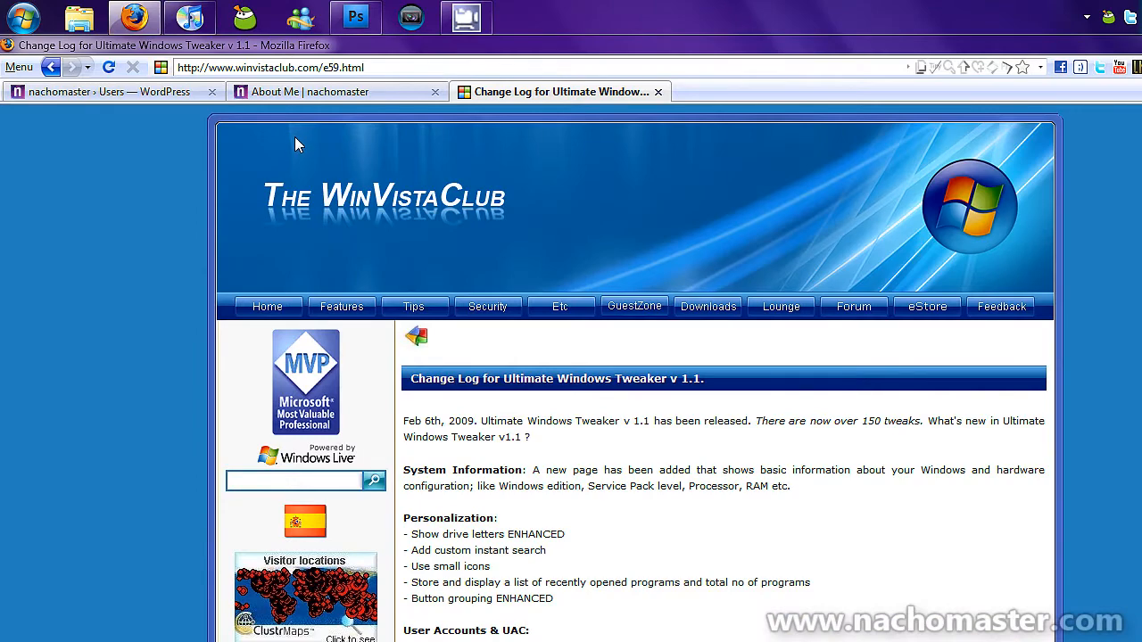
{"action": "mouse_move", "coordinate": [271, 86]}
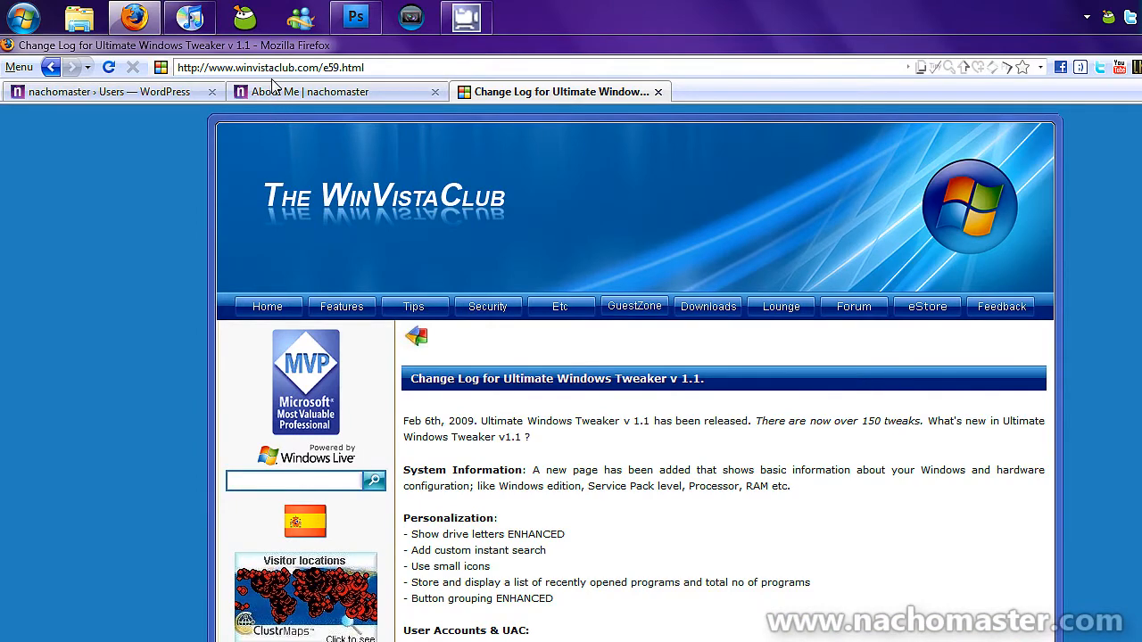
{"action": "mouse_move", "coordinate": [641, 328]}
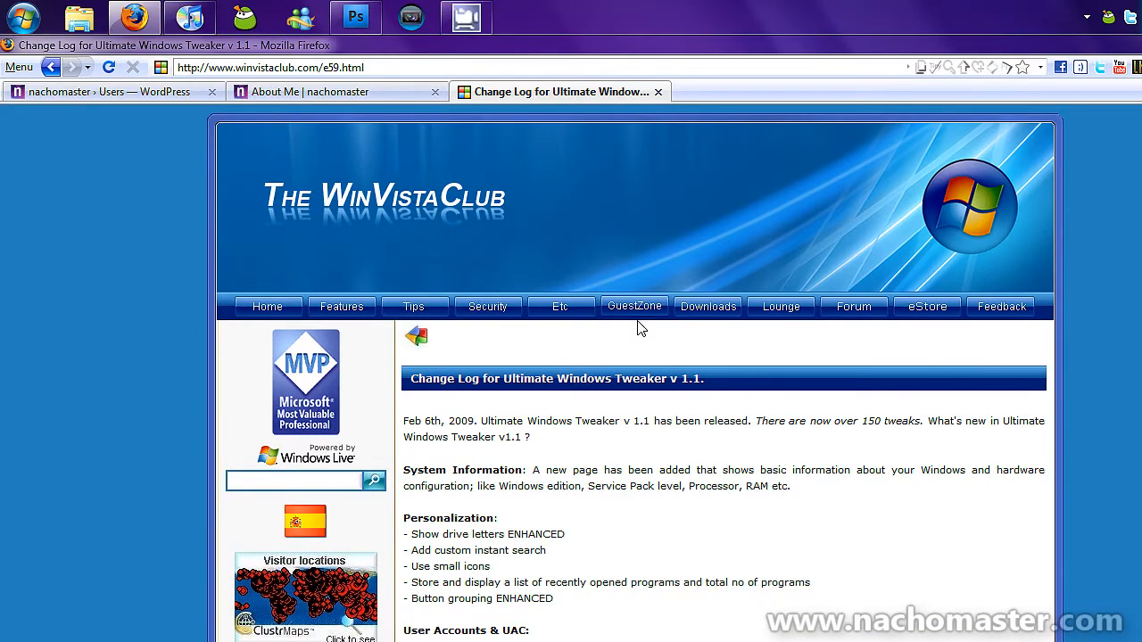
{"action": "scroll", "scroll_direction": "down", "scroll_amount": 3}
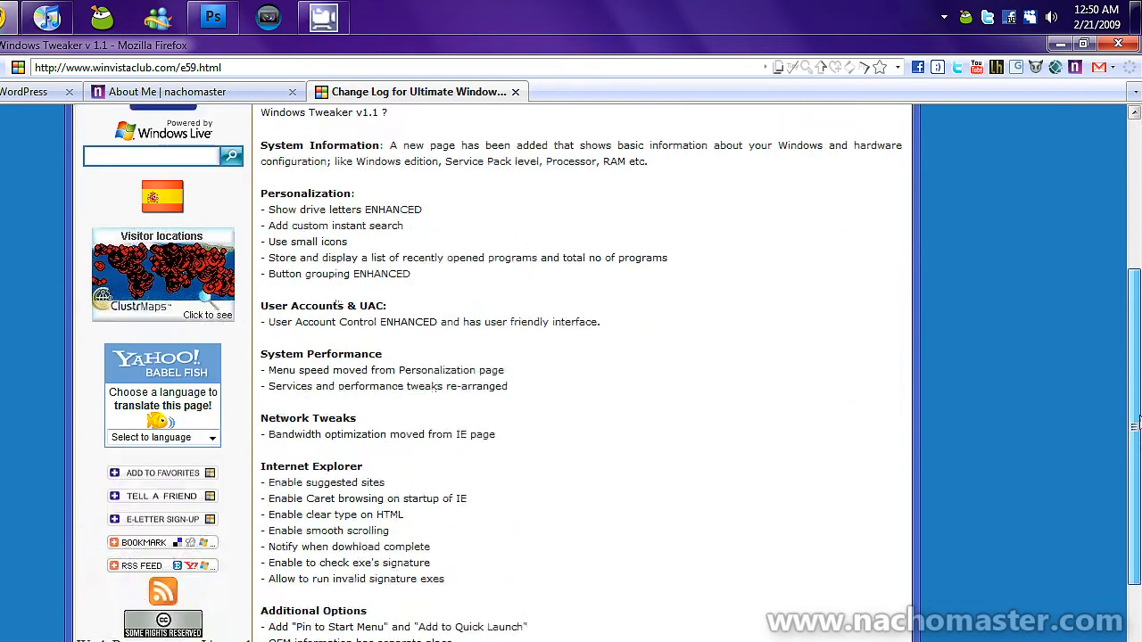
{"action": "scroll", "scroll_direction": "down", "scroll_amount": 3}
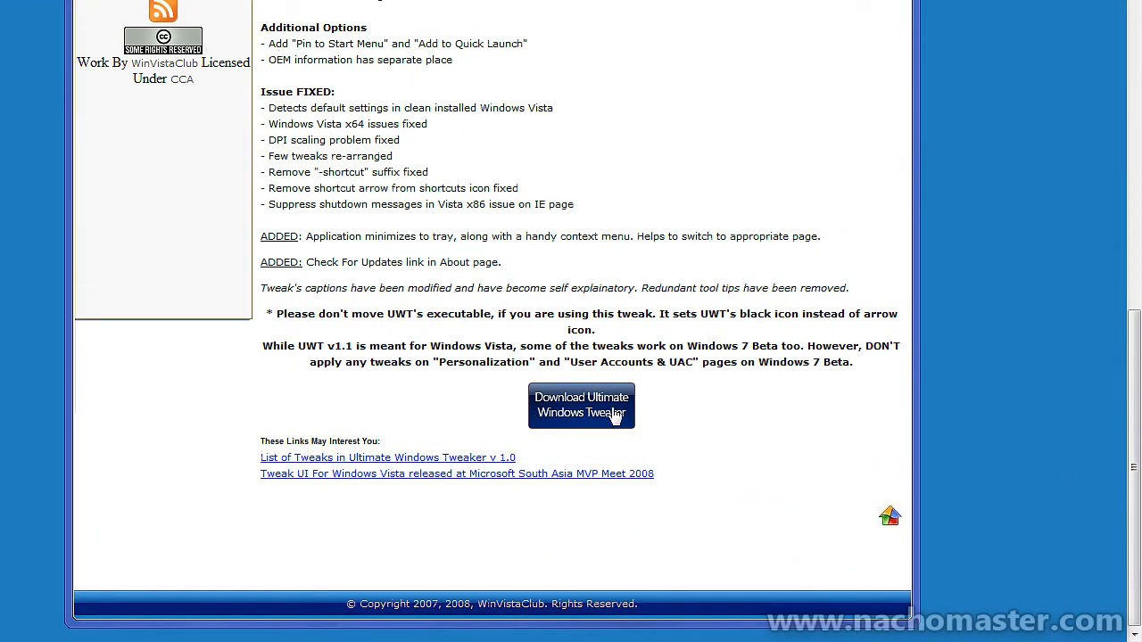
{"action": "left_click", "coordinate": [582, 407]}
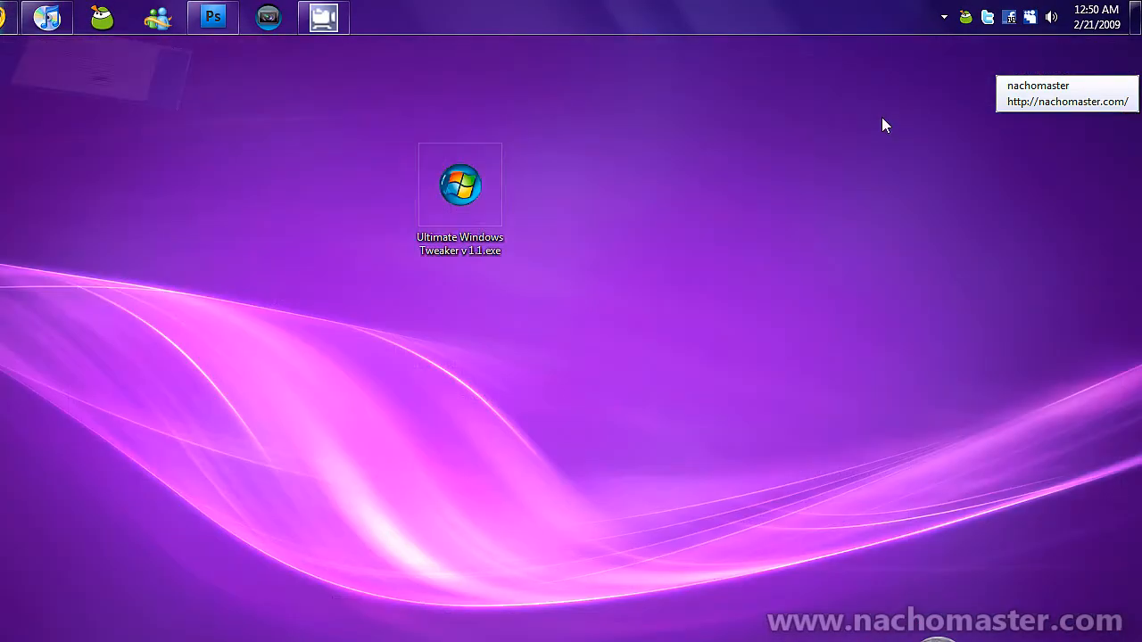
Launch Ultimate Windows Tweaker from the desktop and go to its Additional Options page
{"action": "double_click", "coordinate": [461, 184]}
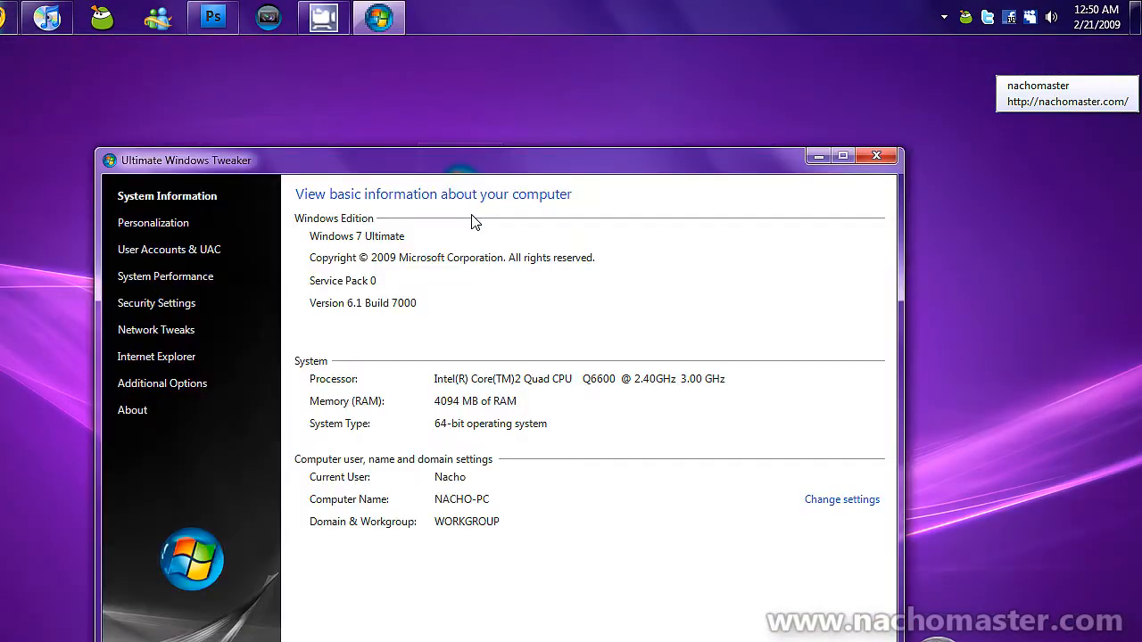
{"action": "left_click_drag", "start_coordinate": [460, 161], "coordinate": [414, 107]}
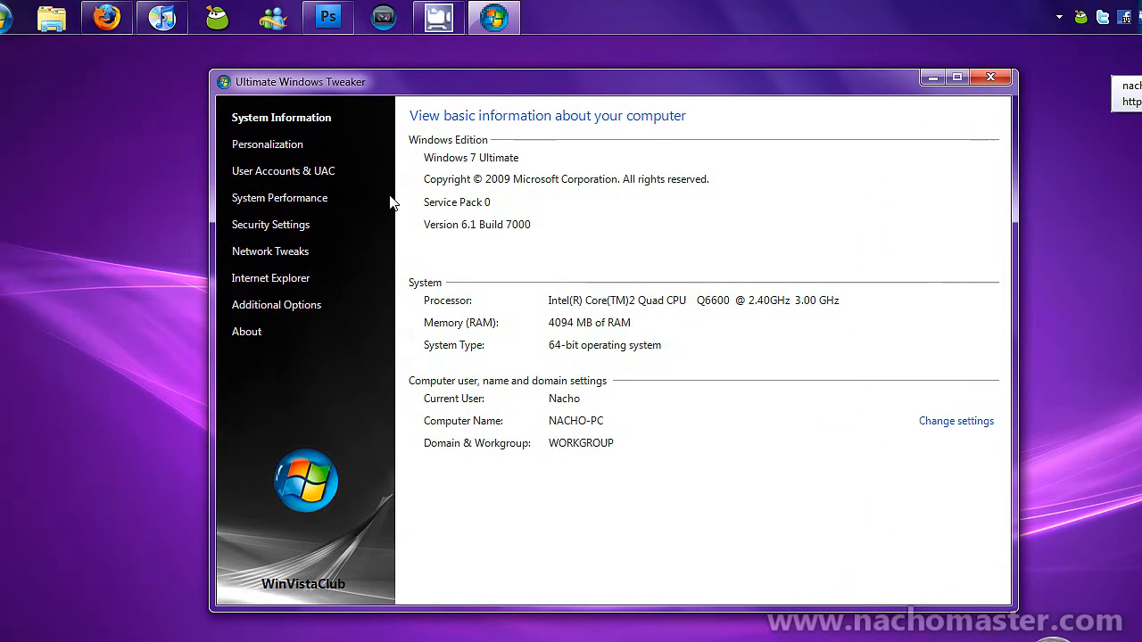
{"action": "left_click", "coordinate": [277, 303]}
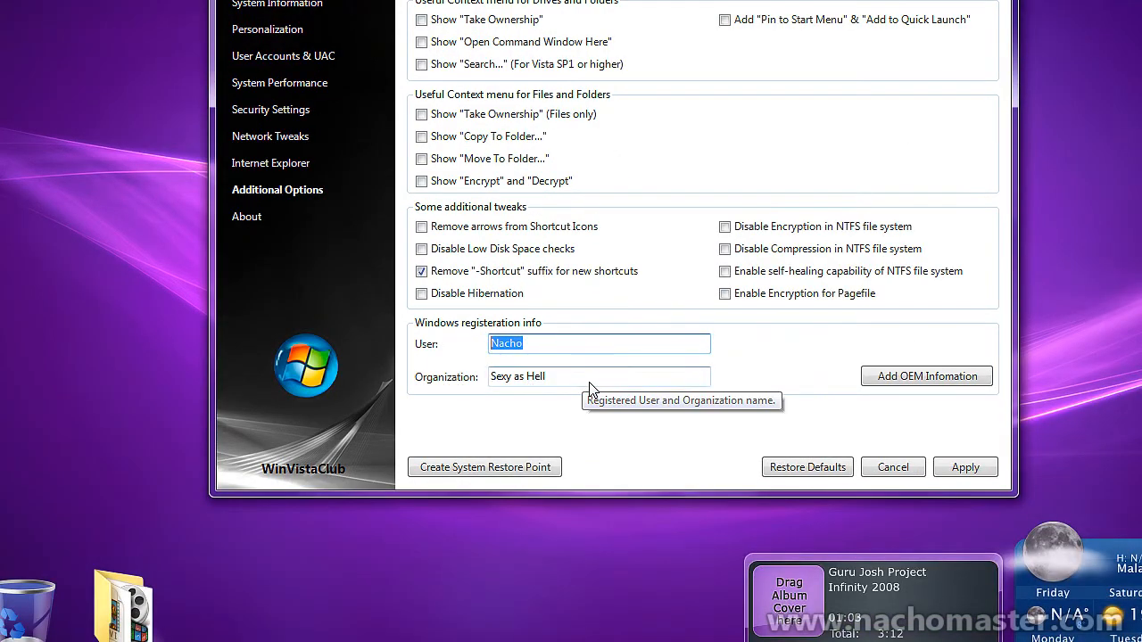
Review the Windows registration User and Organization entries
{"action": "left_click", "coordinate": [598, 374]}
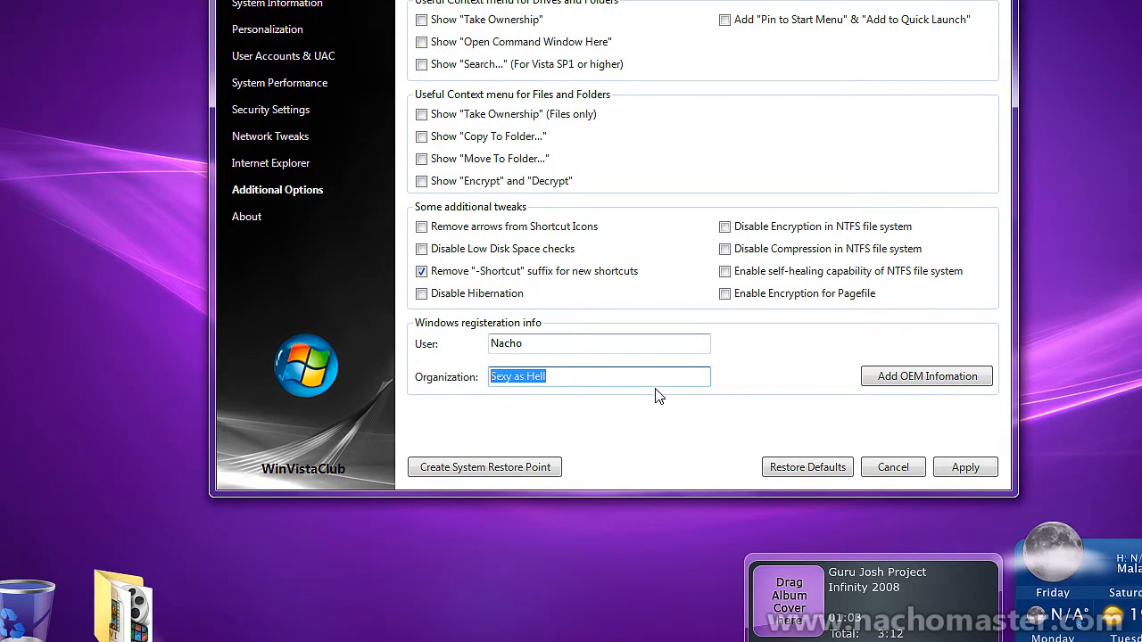
{"action": "left_click", "coordinate": [926, 374]}
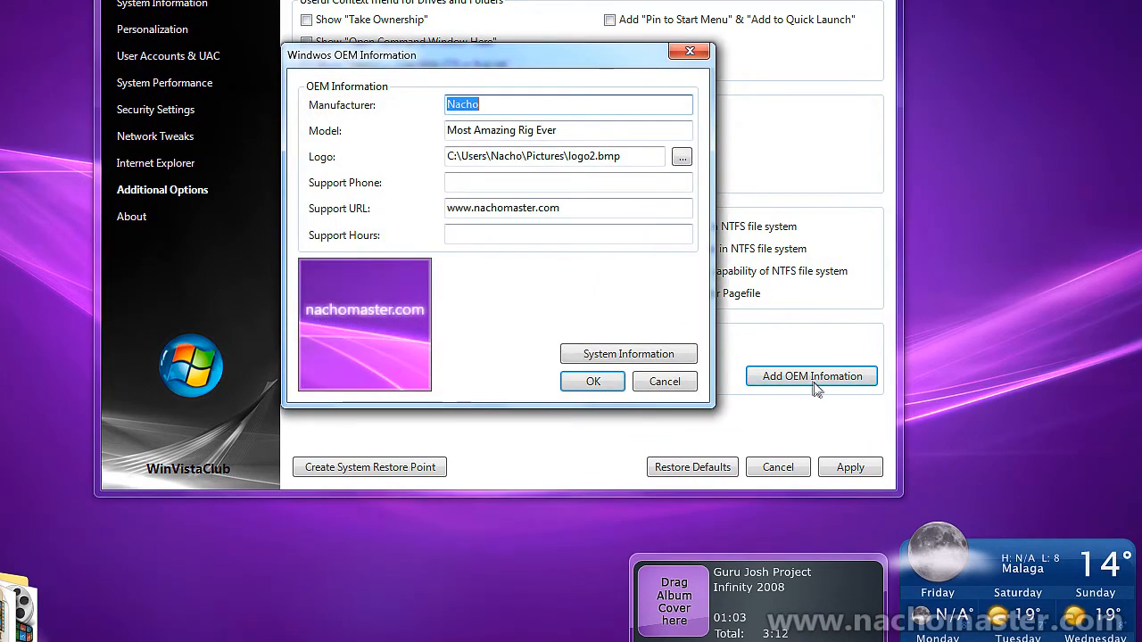
{"action": "mouse_move", "coordinate": [801, 393]}
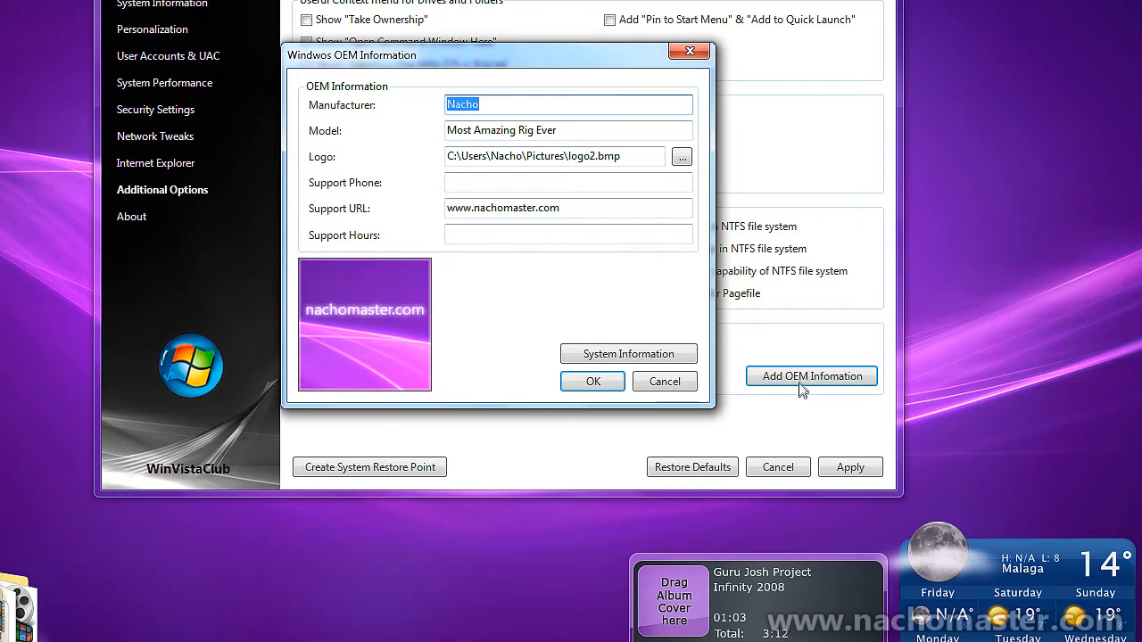
{"action": "mouse_move", "coordinate": [787, 374]}
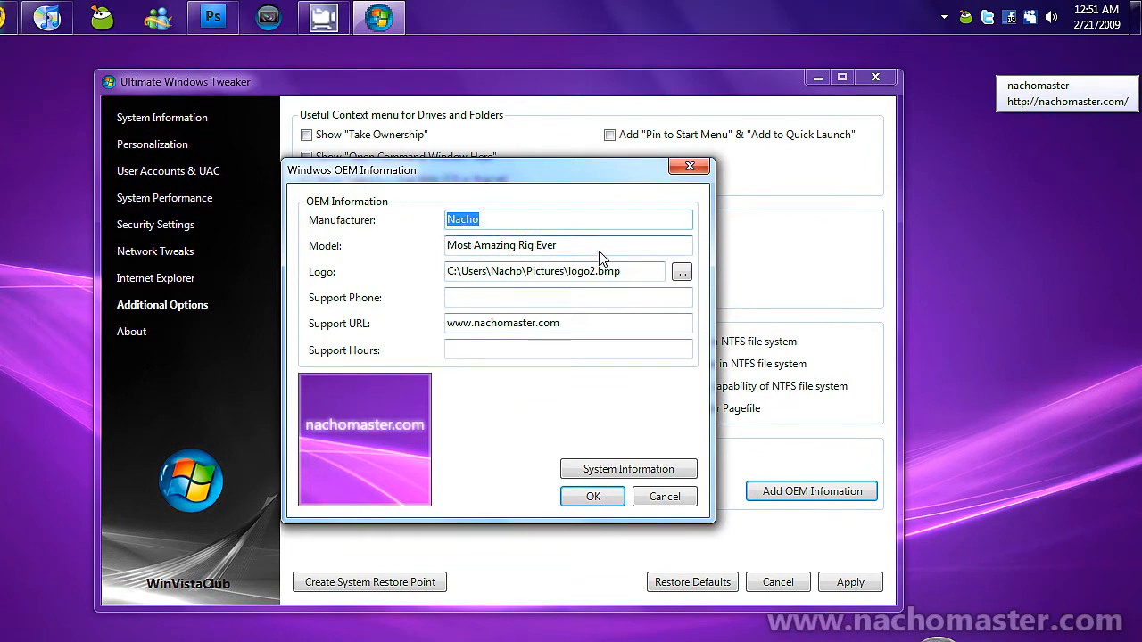
Confirm the OEM info: Most Amazing Rig Ever model, logo image path and nachomaster.com support URL
{"action": "left_click", "coordinate": [567, 246]}
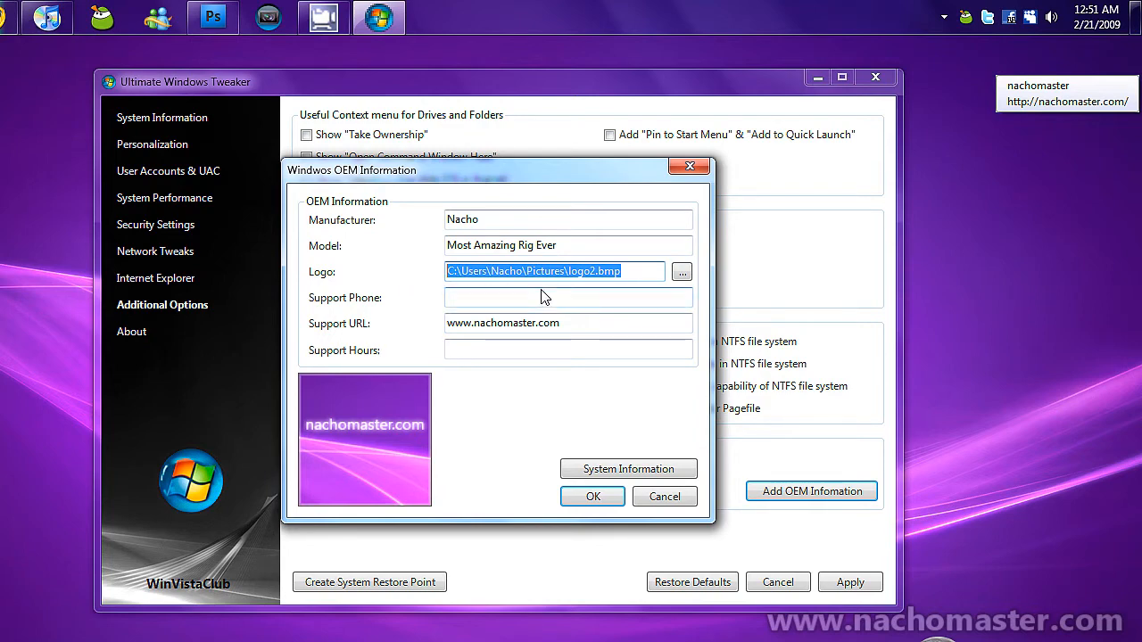
{"action": "mouse_move", "coordinate": [621, 284]}
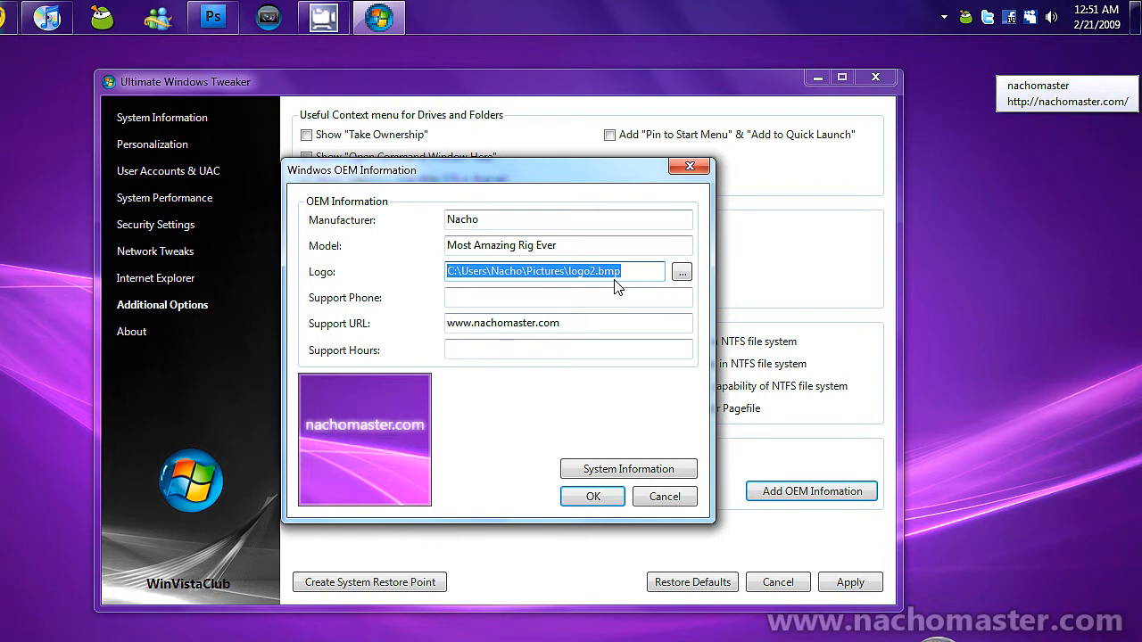
{"action": "left_click", "coordinate": [567, 296]}
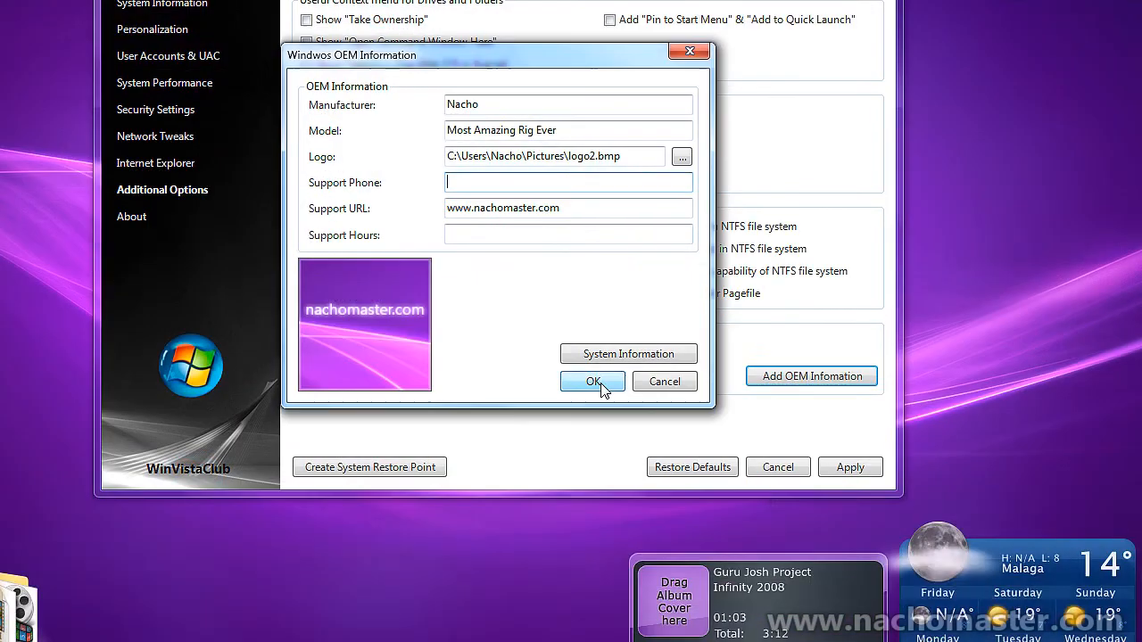
{"action": "left_click", "coordinate": [593, 382]}
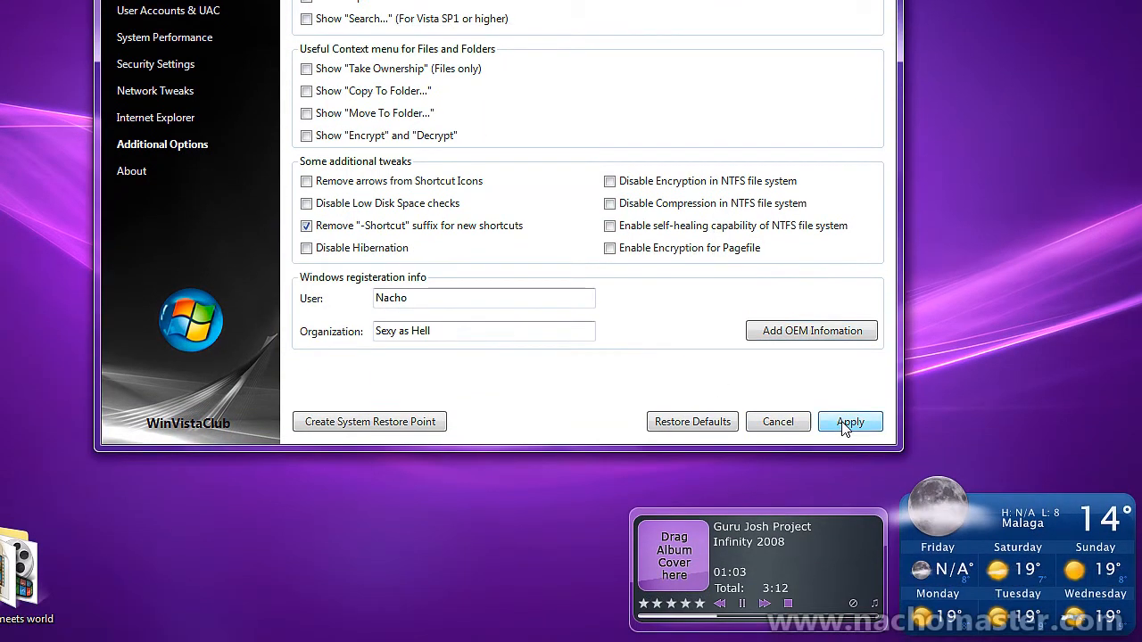
Apply the OEM tweaks and close Ultimate Windows Tweaker, returning to the desktop
{"action": "left_click", "coordinate": [850, 421]}
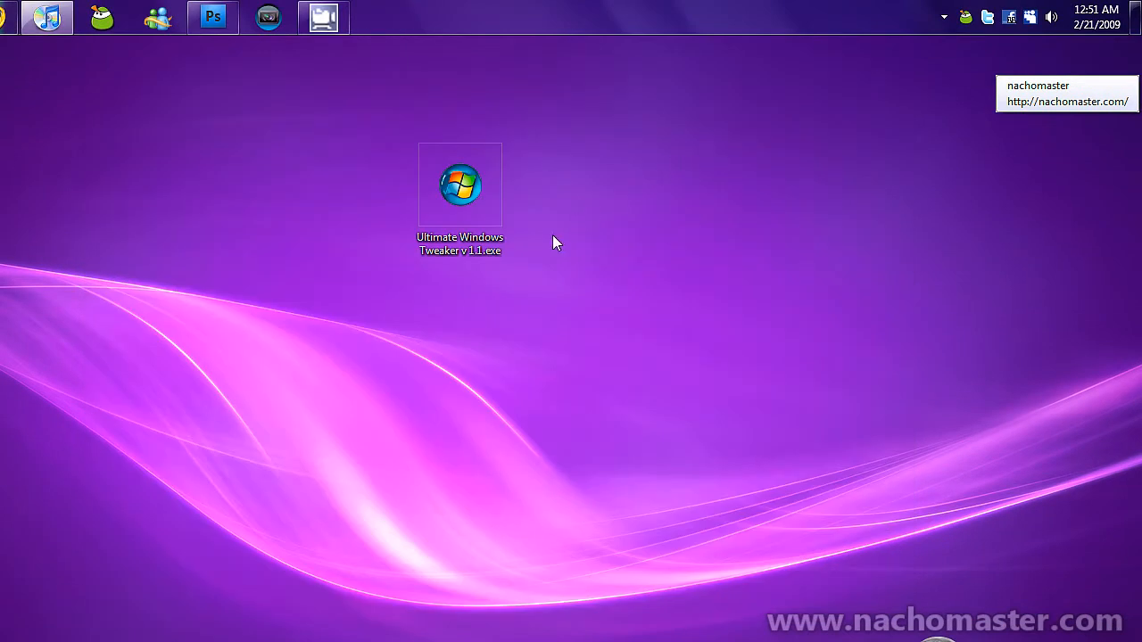
{"action": "mouse_move", "coordinate": [1092, 111]}
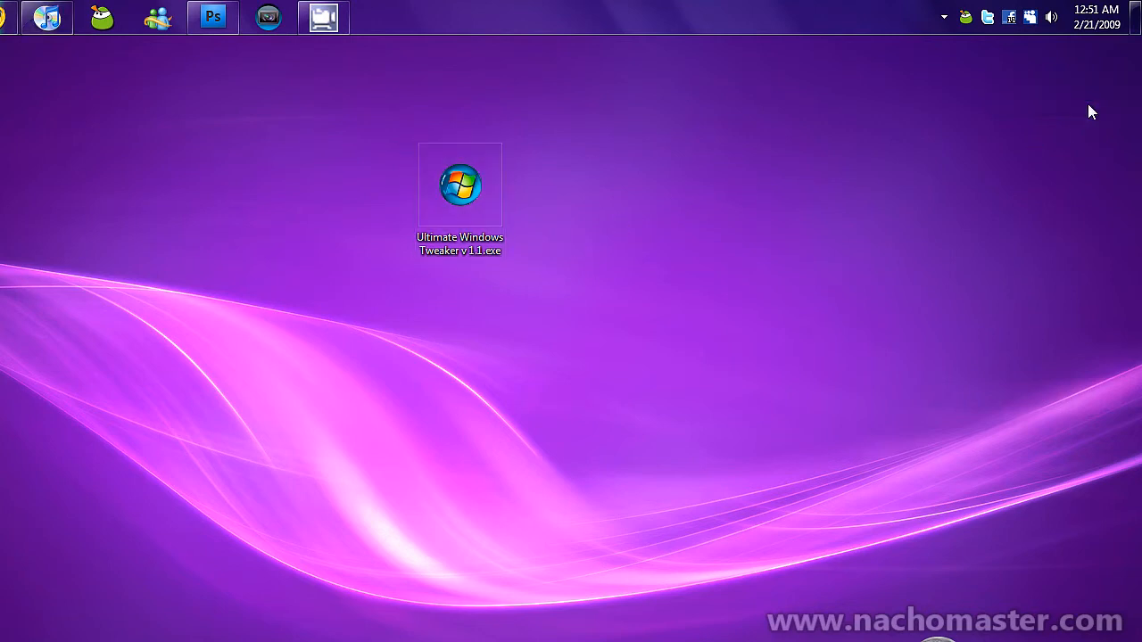
{"action": "mouse_move", "coordinate": [758, 223]}
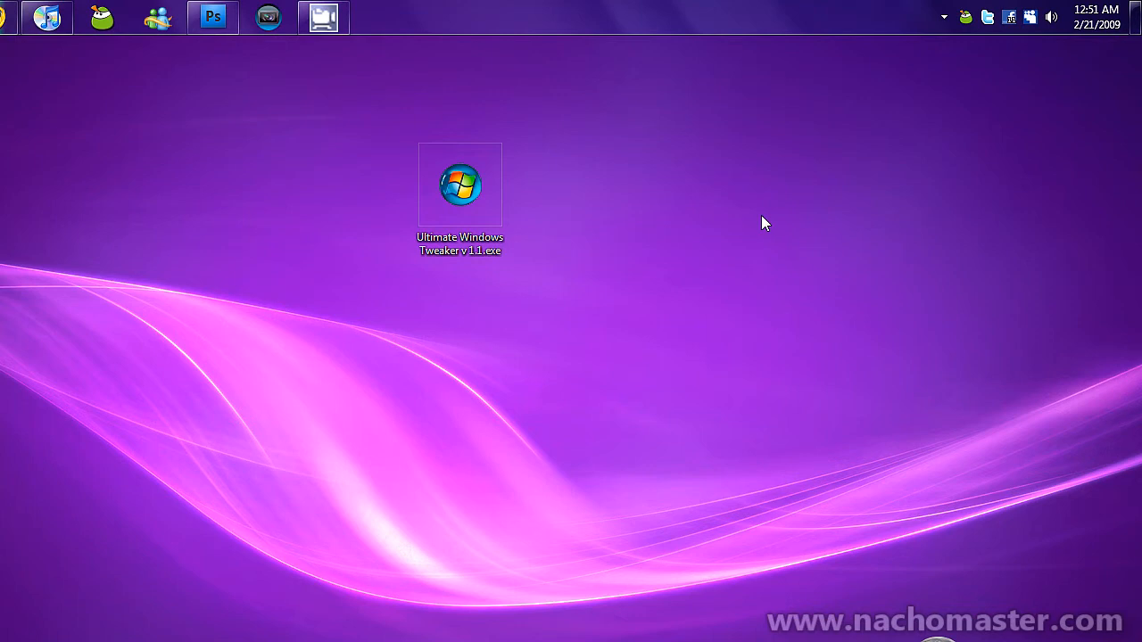
{"action": "mouse_move", "coordinate": [724, 228]}
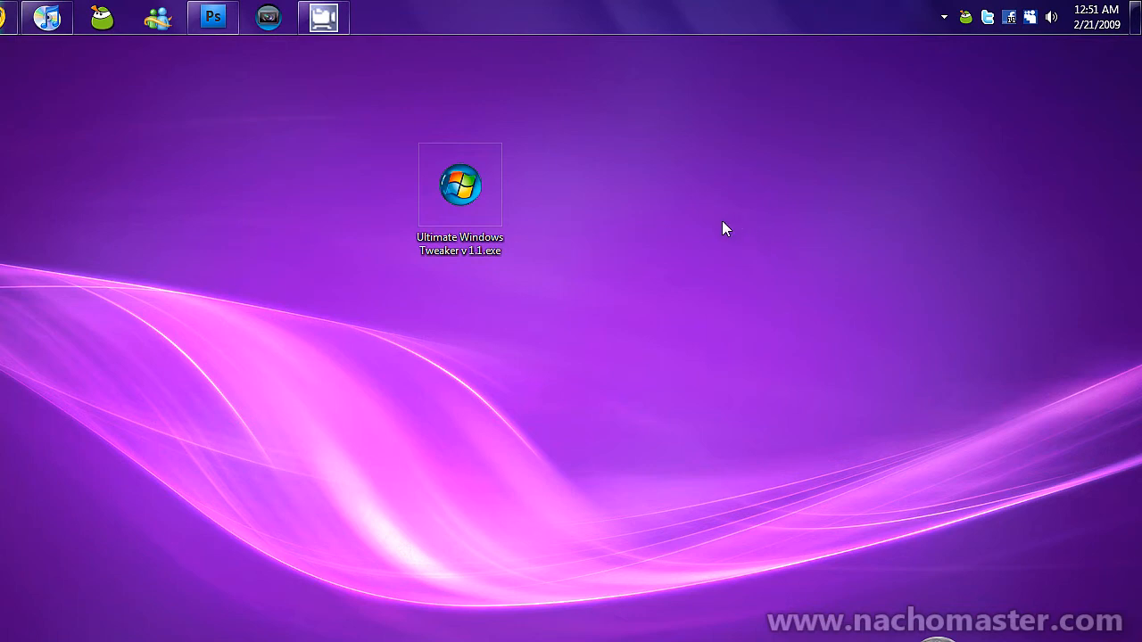
{"action": "mouse_move", "coordinate": [339, 234]}
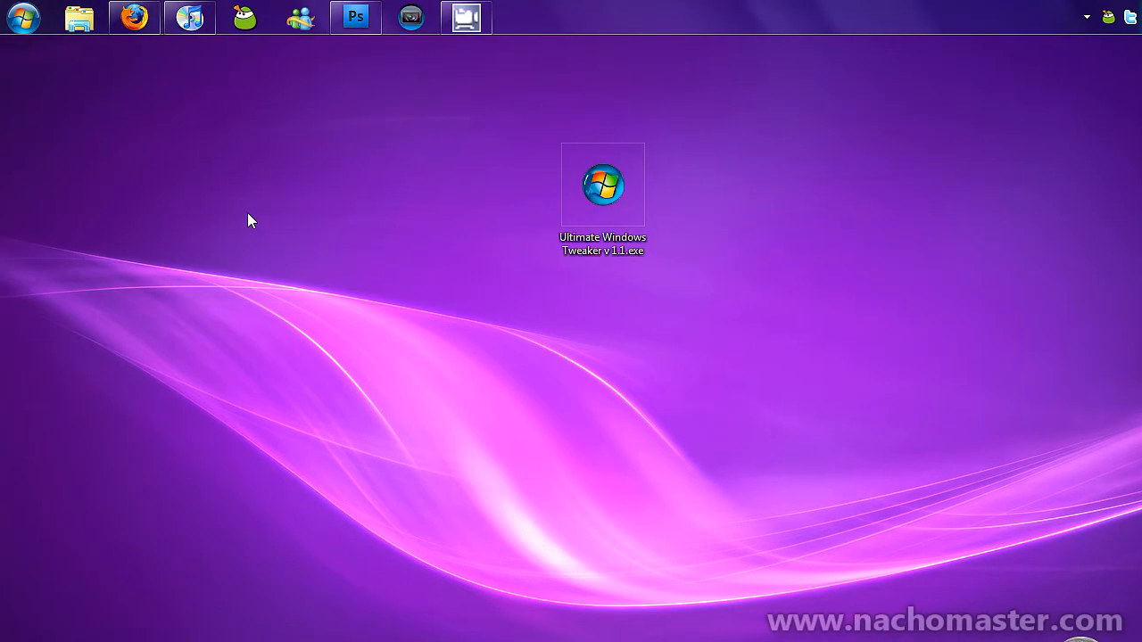
Toggle the Start menu, then show the hidden notification-area icons
{"action": "left_click", "coordinate": [22, 18]}
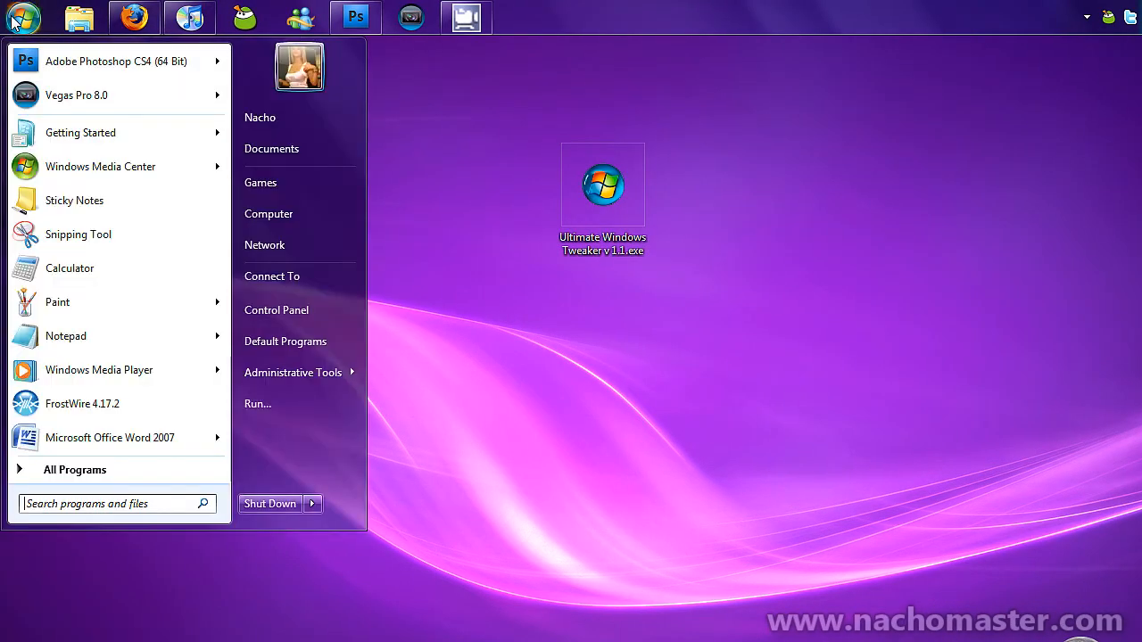
{"action": "left_click", "coordinate": [22, 18]}
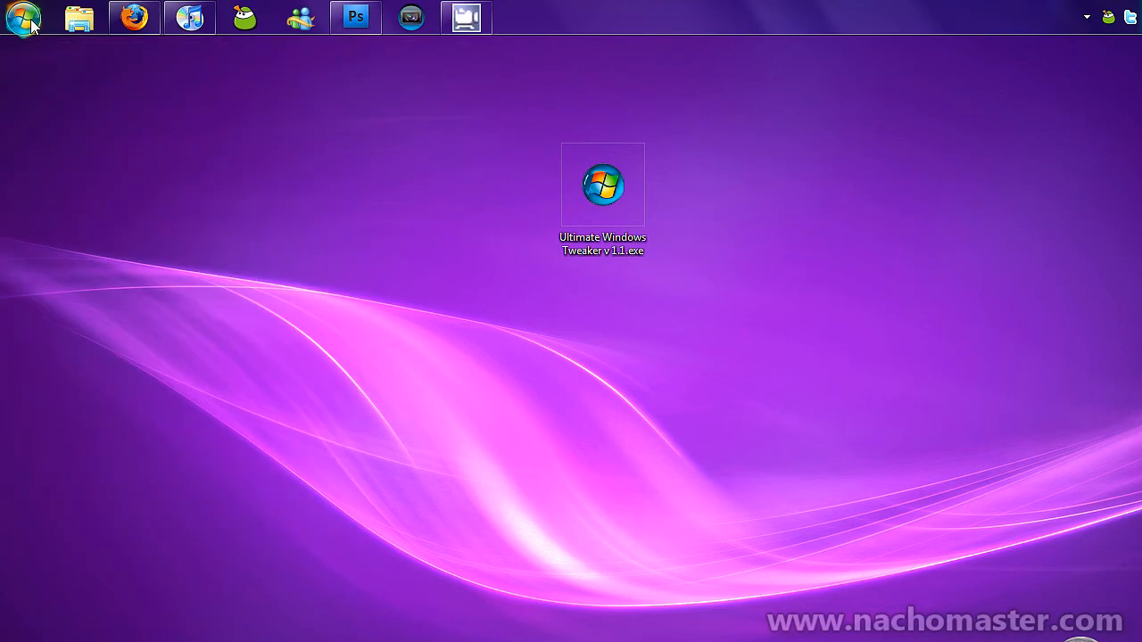
{"action": "mouse_move", "coordinate": [842, 177]}
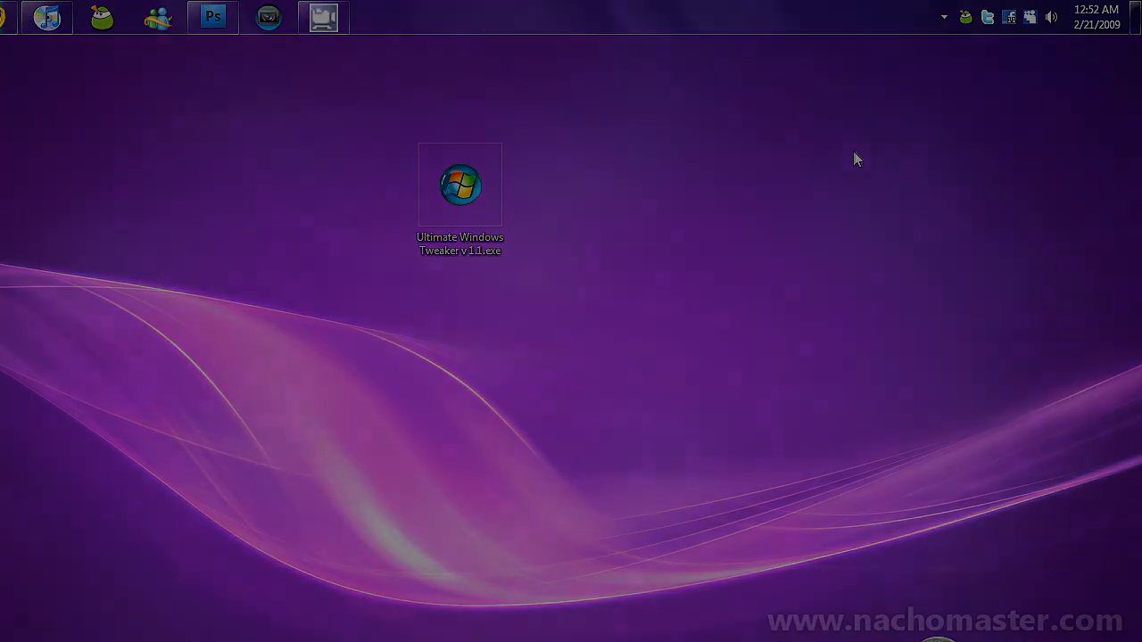
{"action": "left_click", "coordinate": [943, 18]}
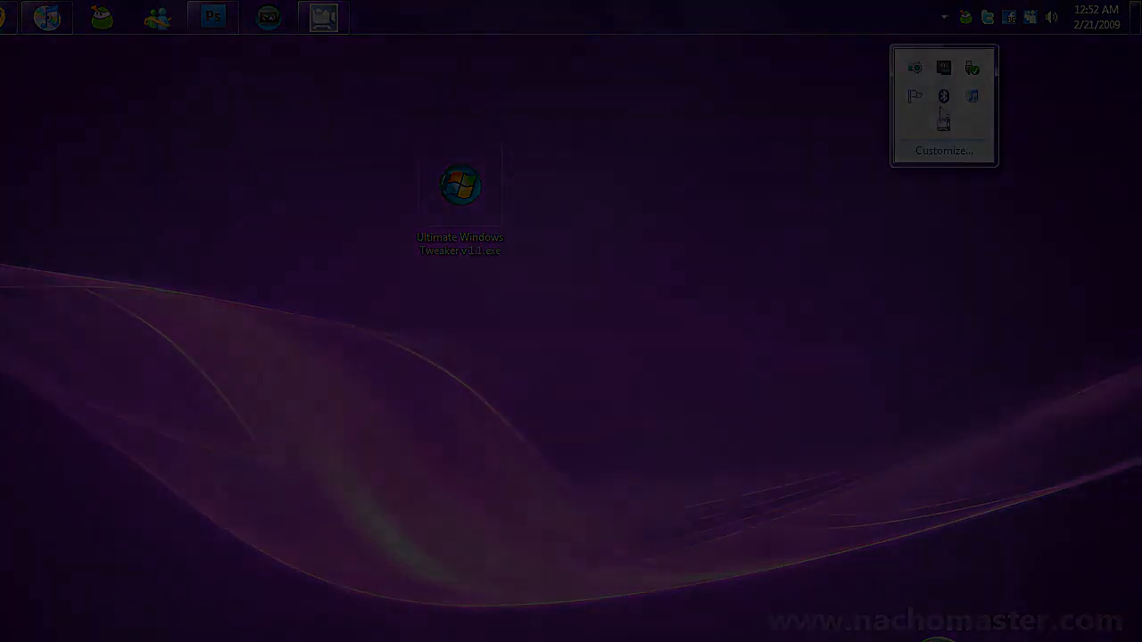